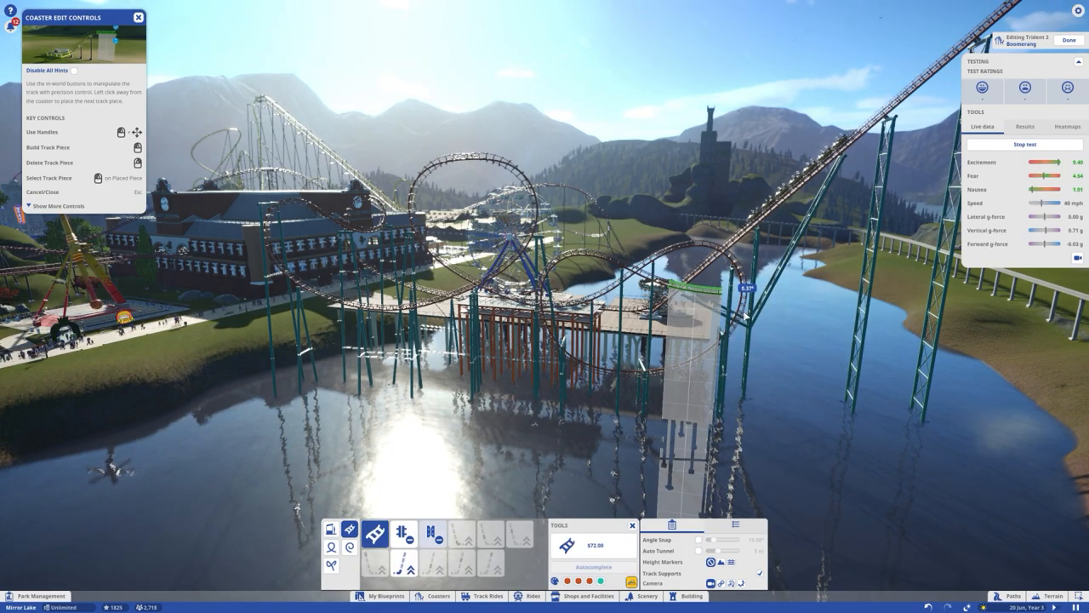
Step: Close the Coaster Edit Controls to leave the Artemis coaster editor
click(398, 565)
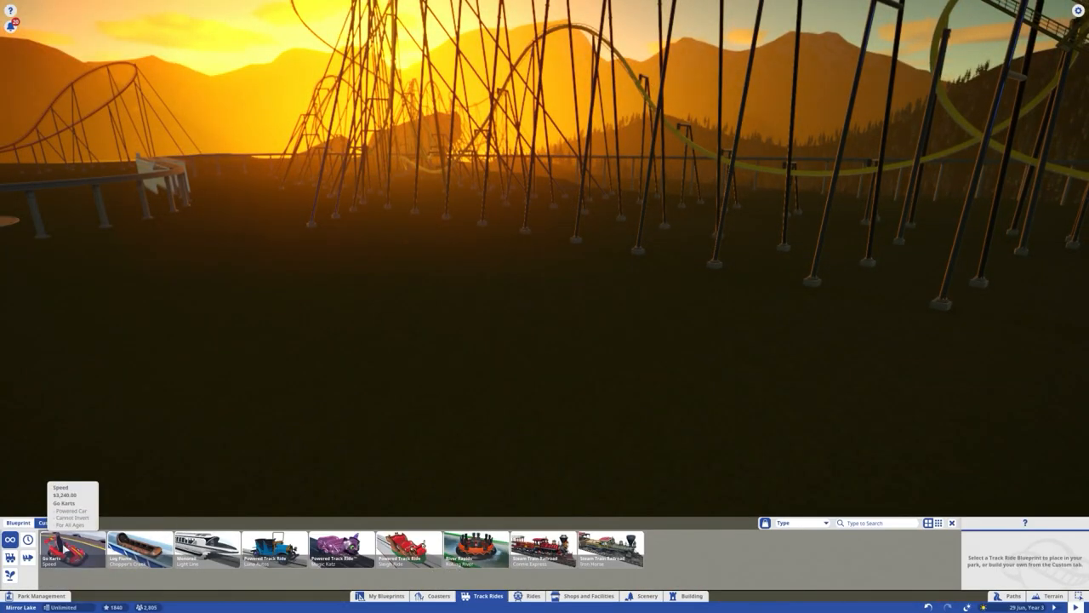
Step: Choose a go-kart track ride blueprint to build under the coaster
click(72, 558)
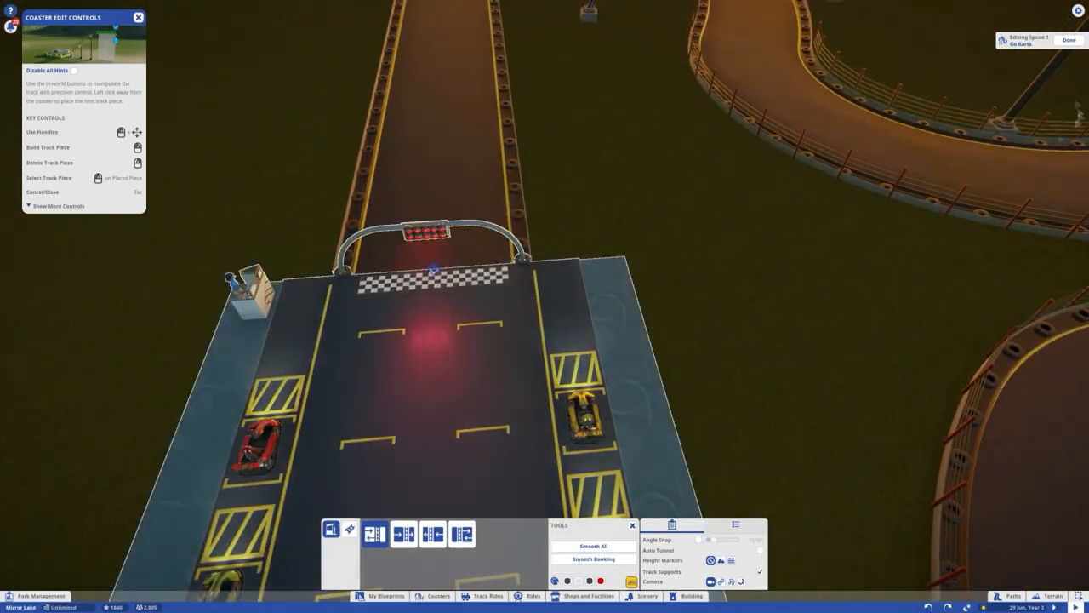
Step: Finish the kart track, pick building pieces for the station gantry and search for 'panel' pieces
click(692, 596)
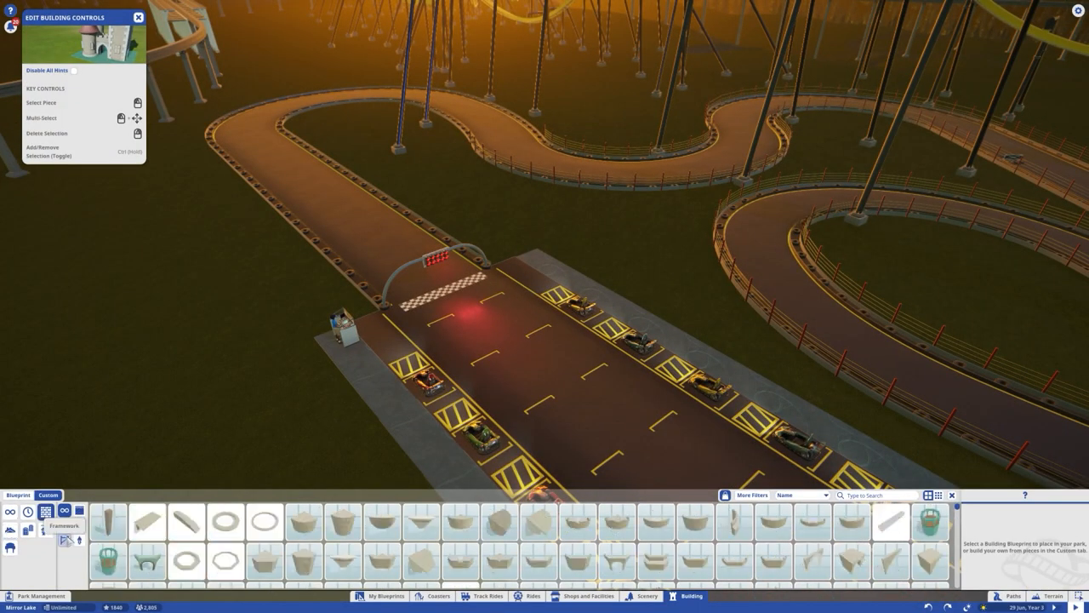
click(181, 521)
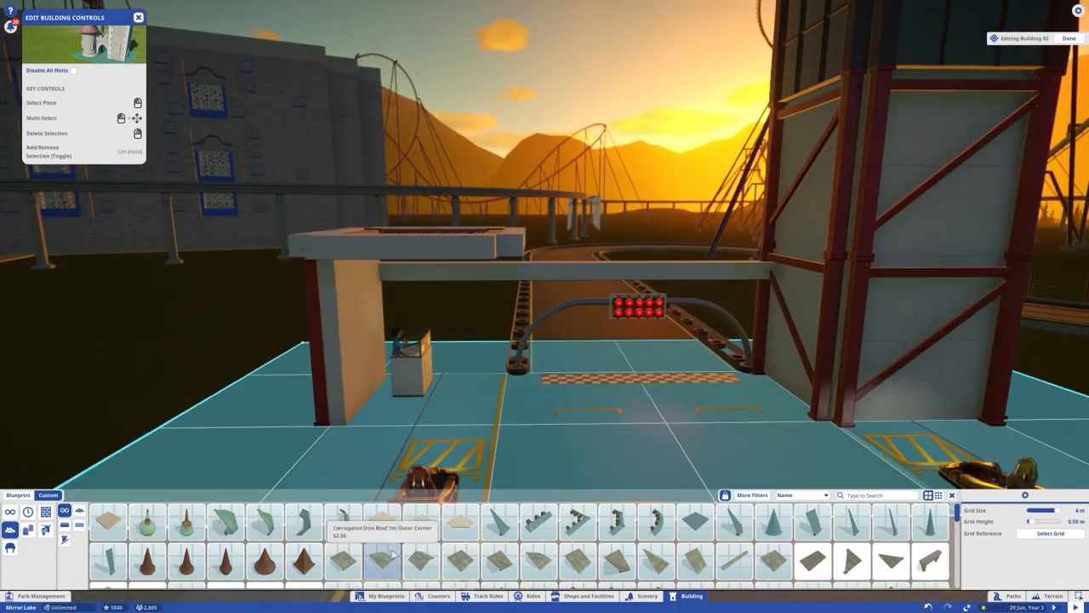
text(panel)
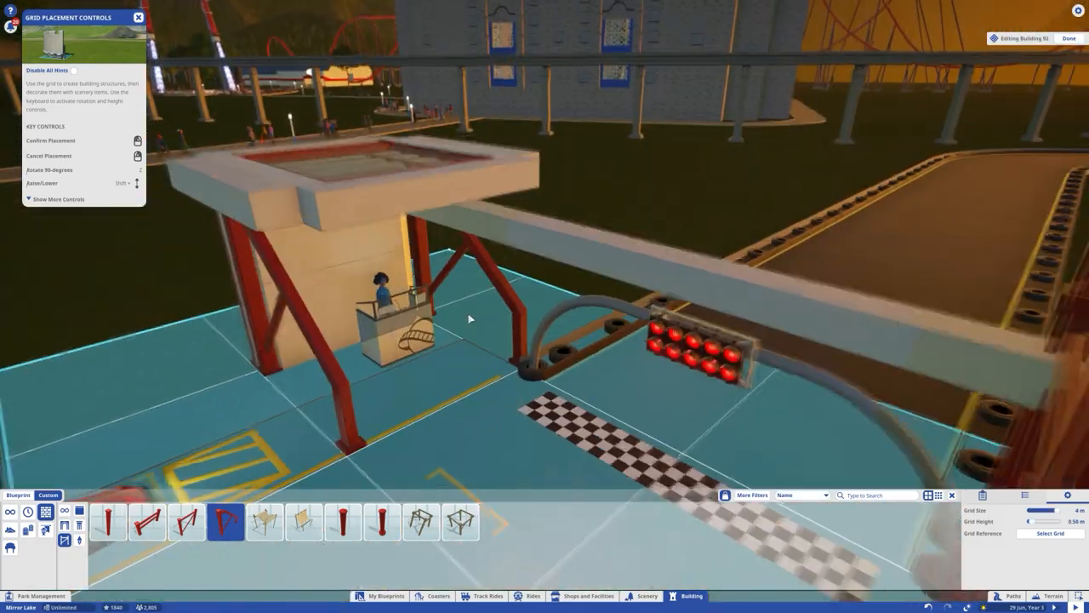
Step: Place red angled braces under the starter's booth above the start line
click(376, 527)
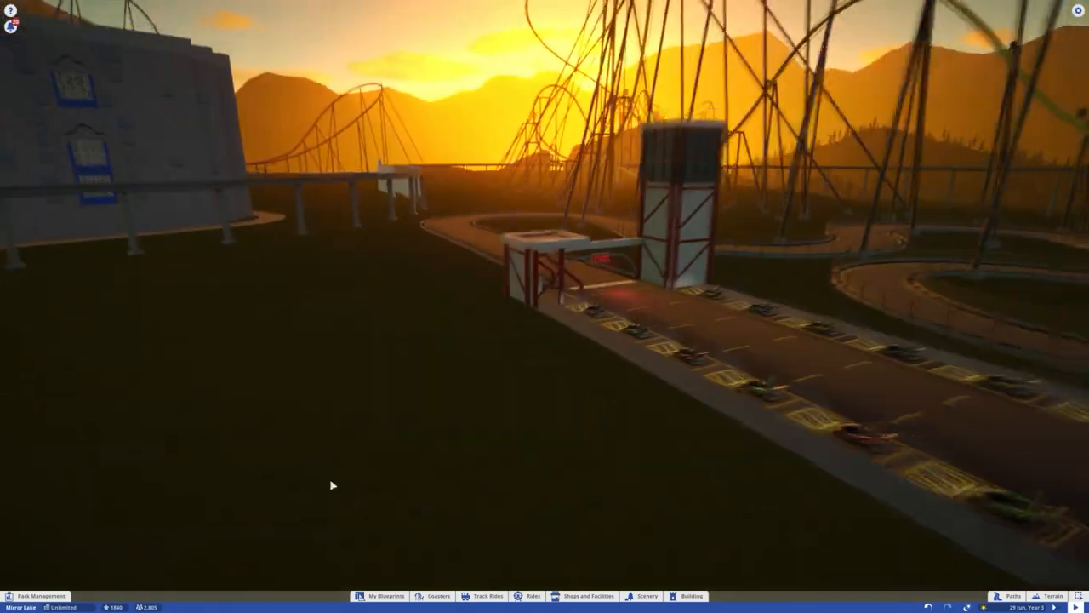
click(492, 596)
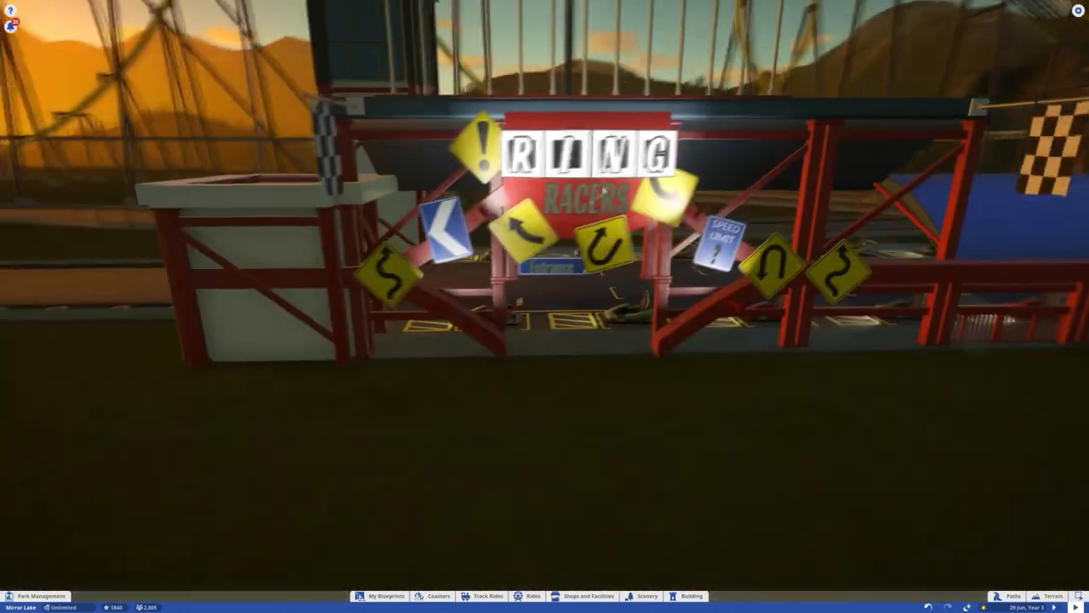
Step: Select the station gantry for editing and bring up the Scenery pieces
click(698, 595)
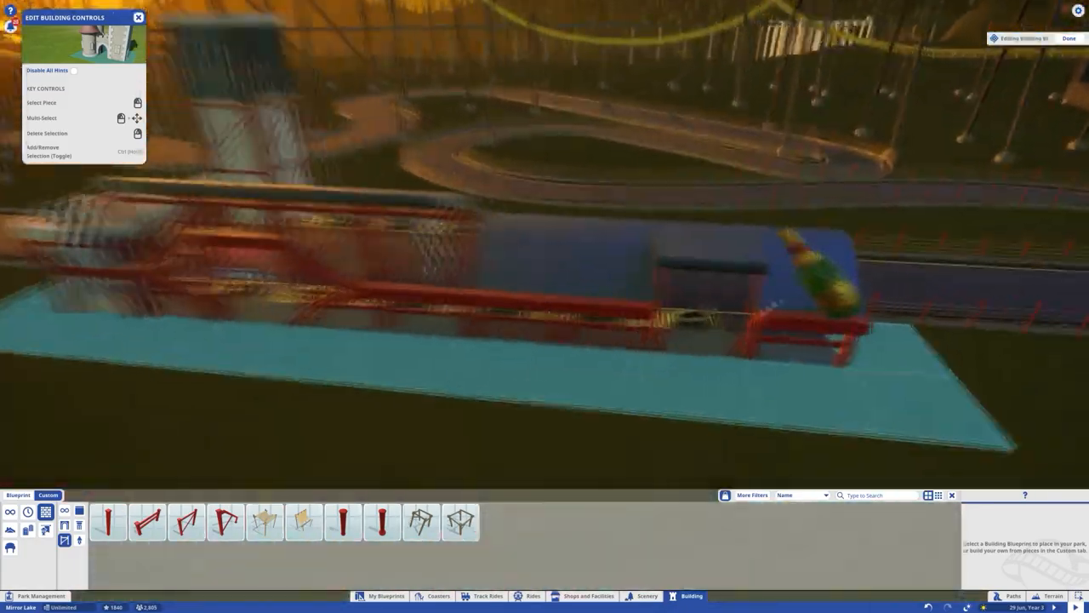
click(646, 595)
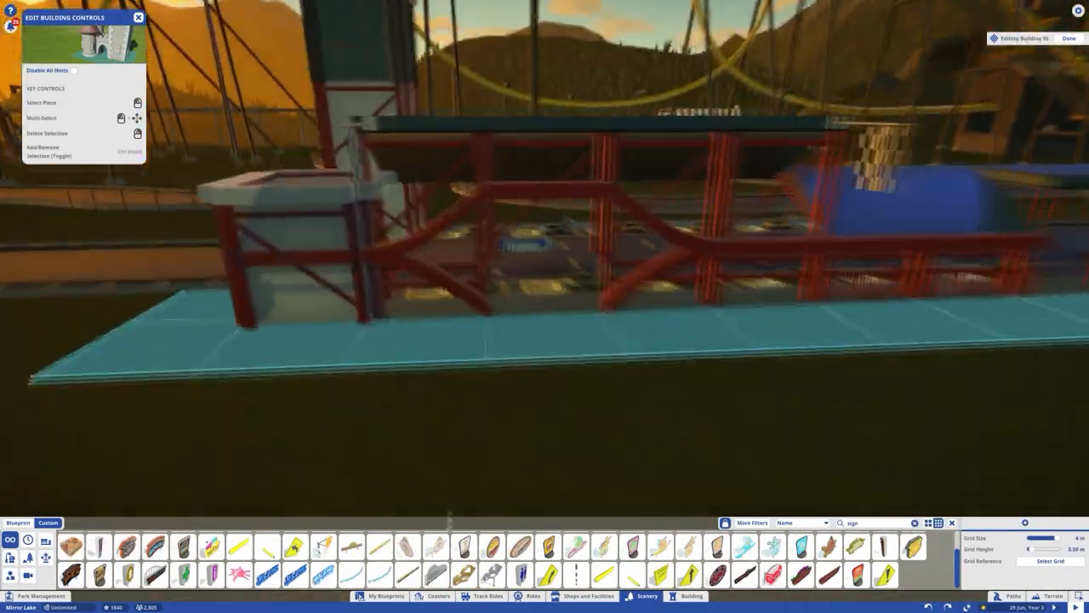
click(440, 579)
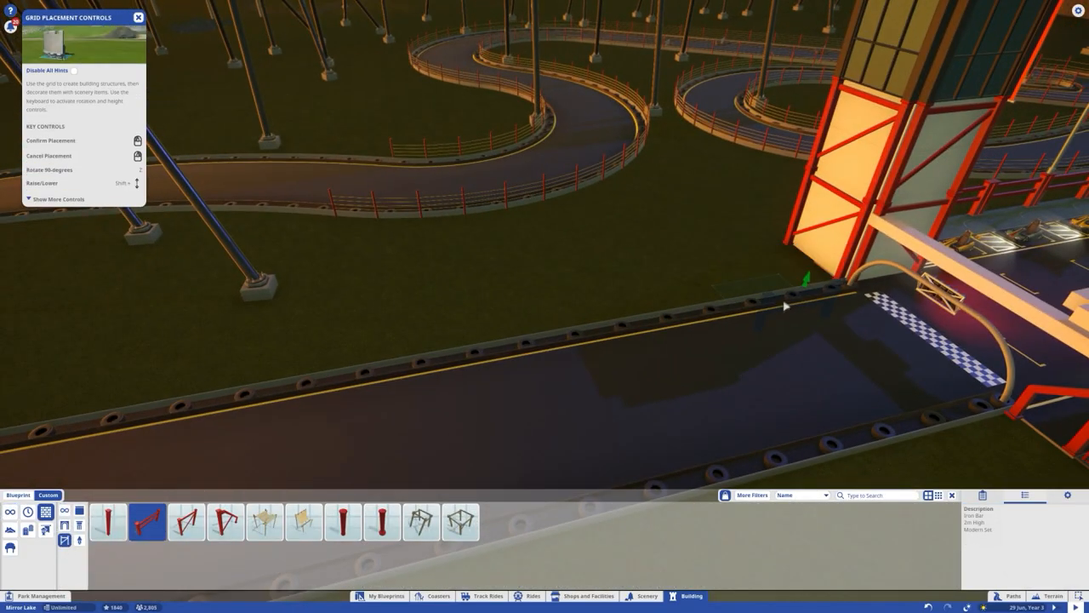
Step: Place a red girder support and extend the concrete ledge along the track edge
click(766, 315)
text(PANEL)
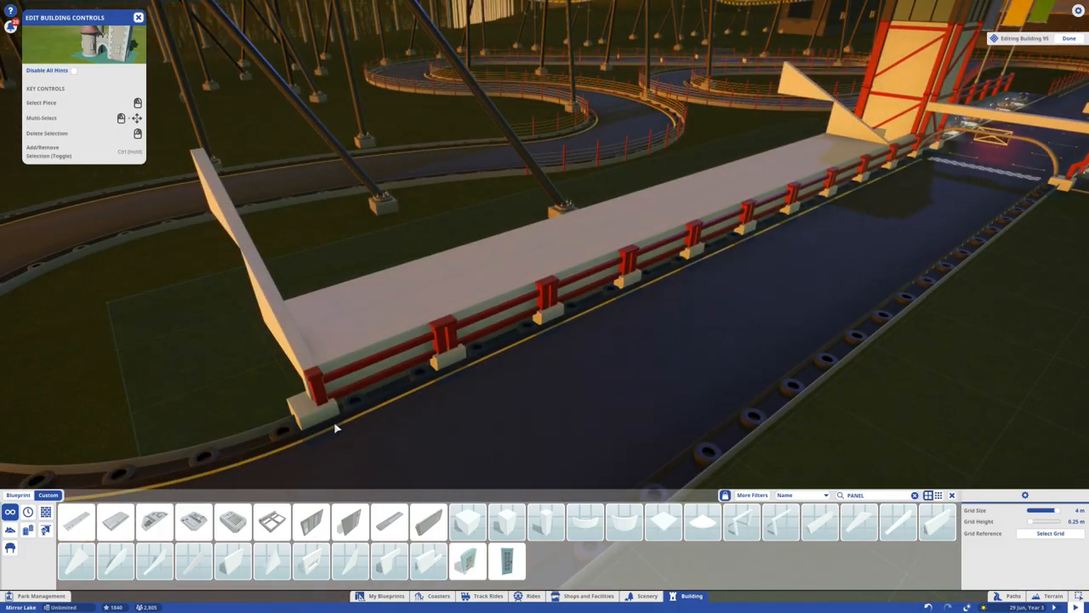
click(85, 520)
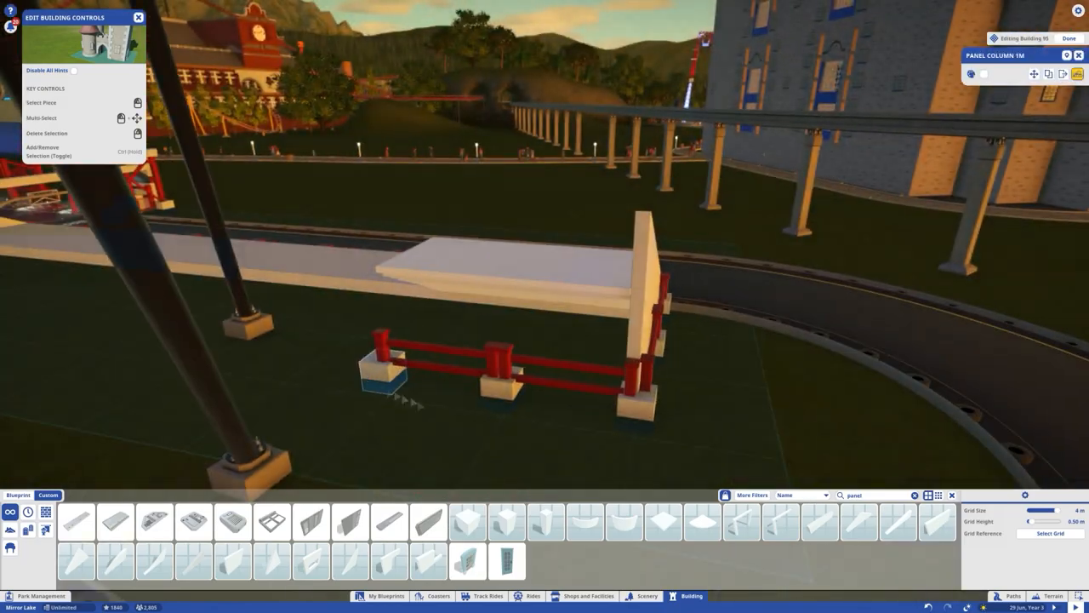
Step: Add a building piece to the stepped grandstand seating beside the kart track
click(231, 559)
text(roof)
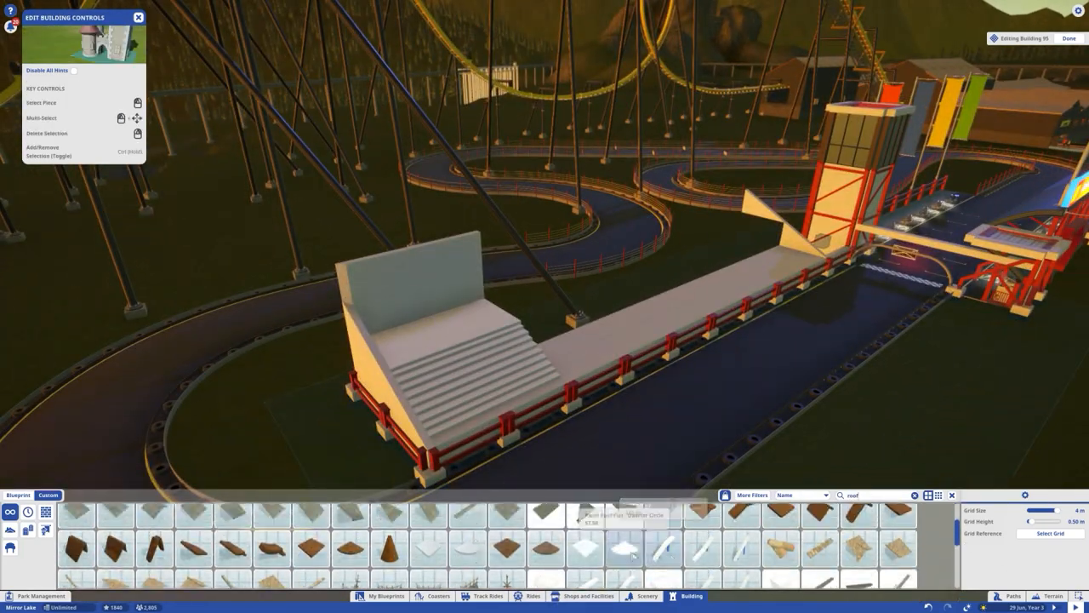
Step: Pick a curved roof piece and set it onto the grandstand
click(310, 560)
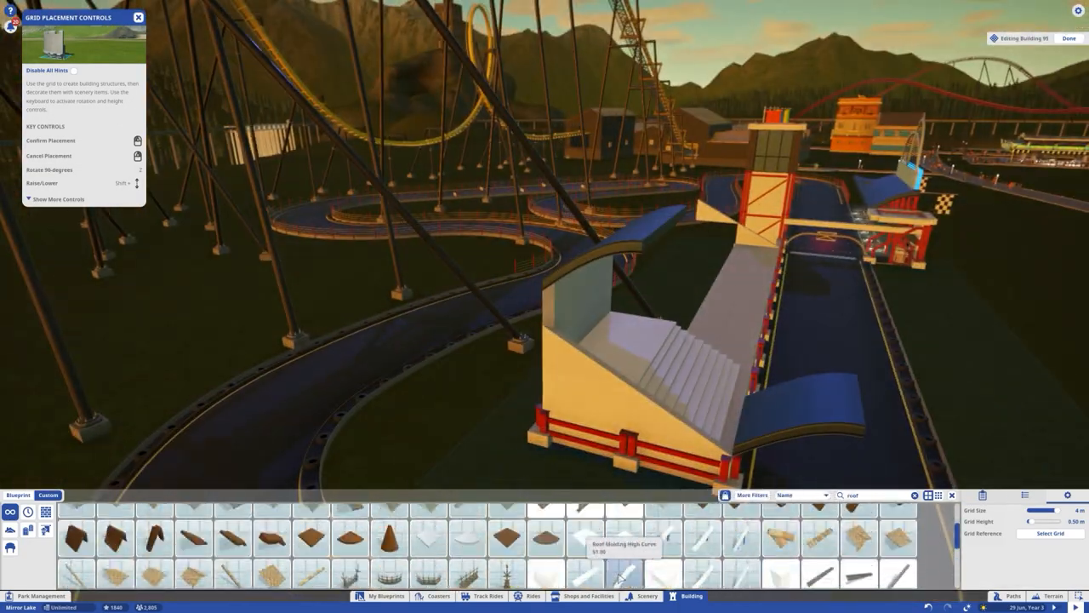
click(659, 538)
text(supp)
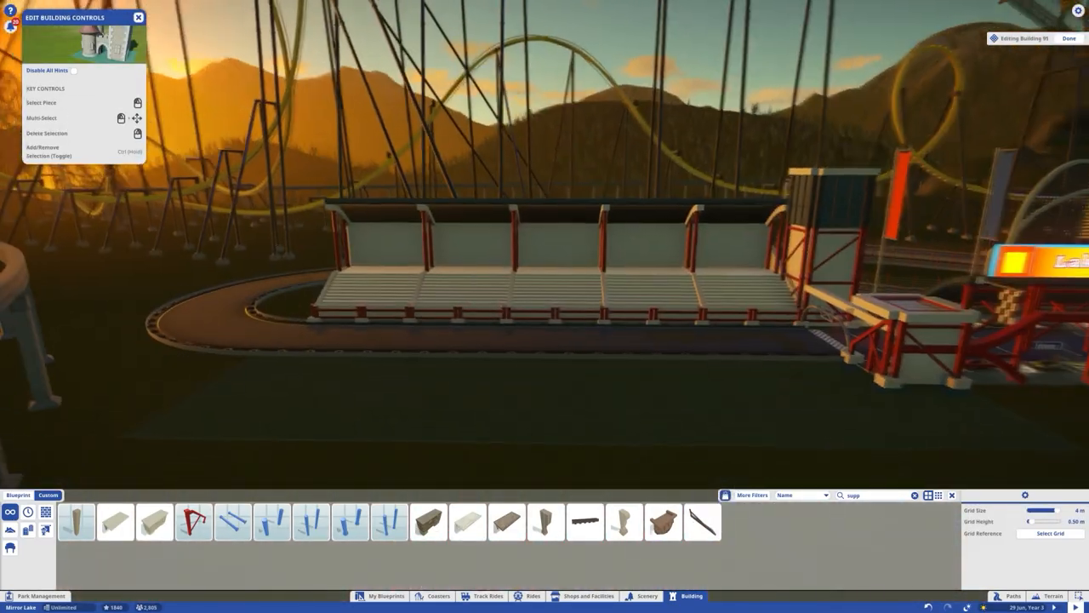
Step: Place the Wooden Lateral Support along the front of the grandstand seating
click(586, 524)
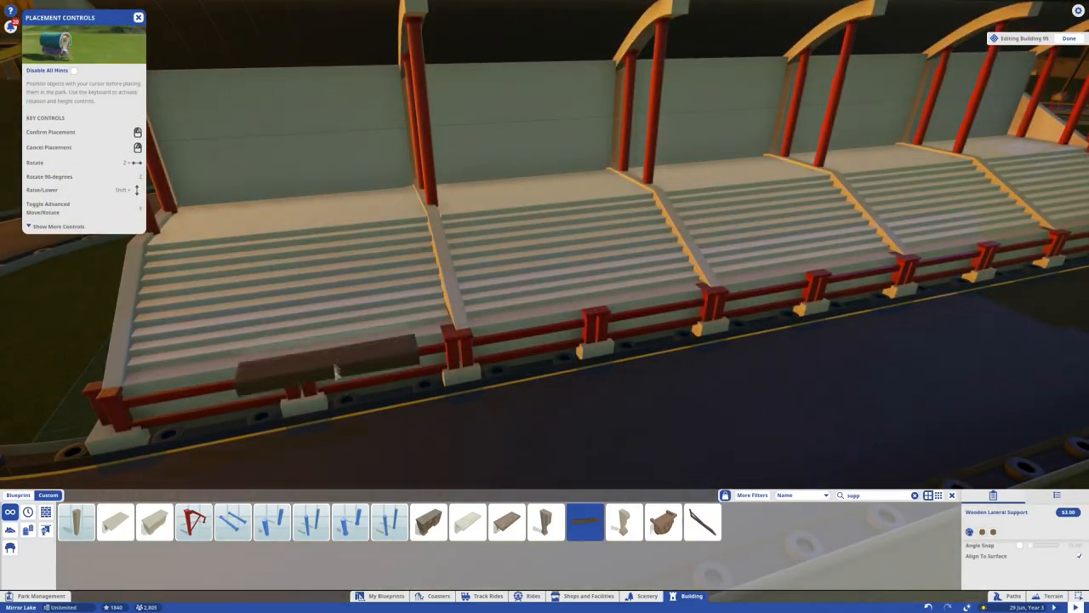
click(649, 596)
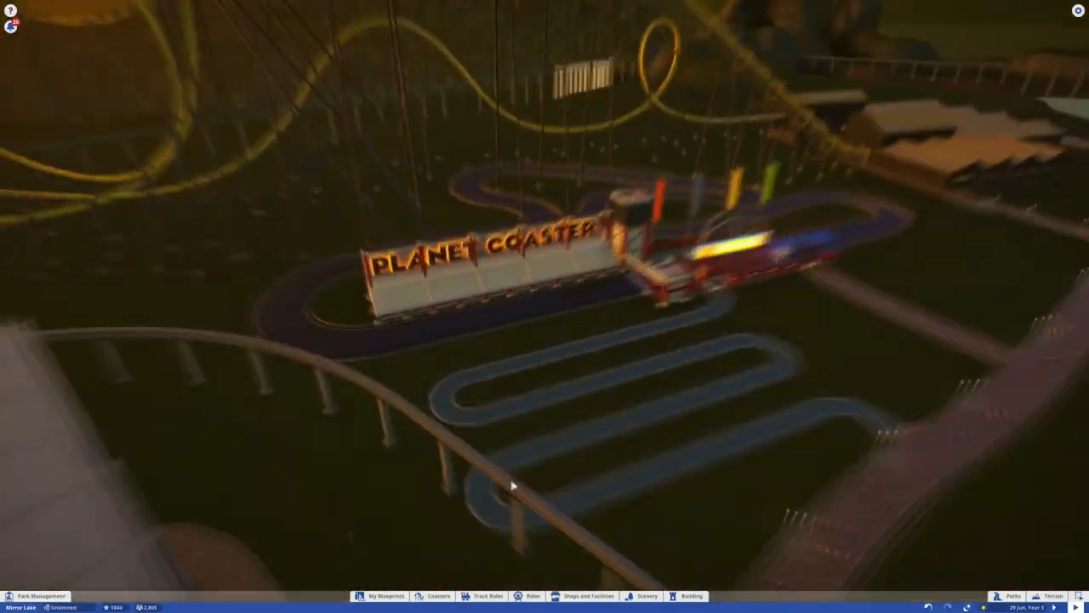
Step: Bring up the Trees catalogue over the winding go-kart track
click(1049, 596)
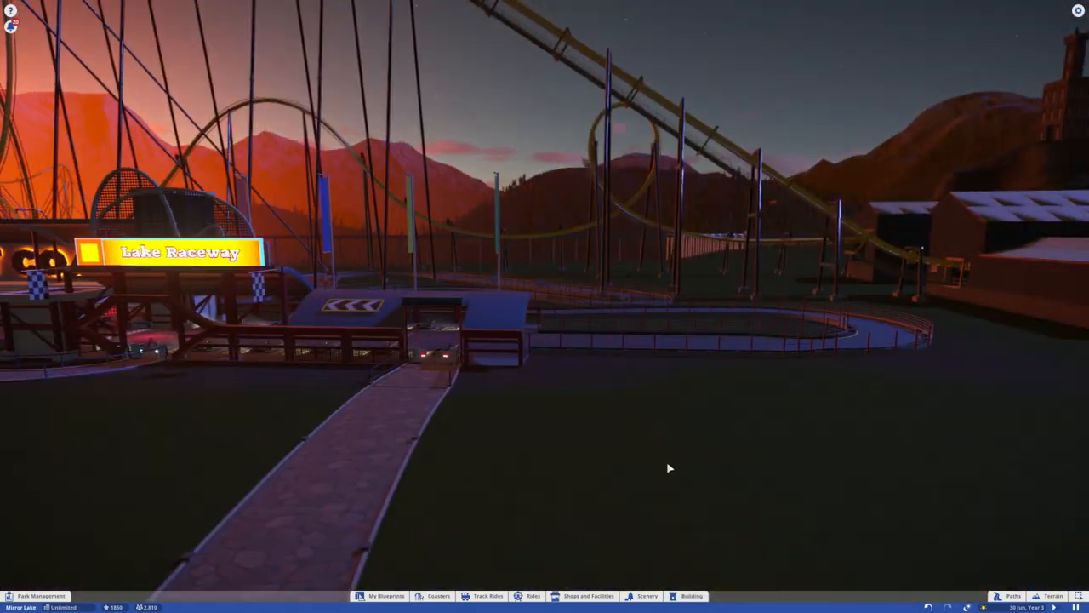
click(648, 596)
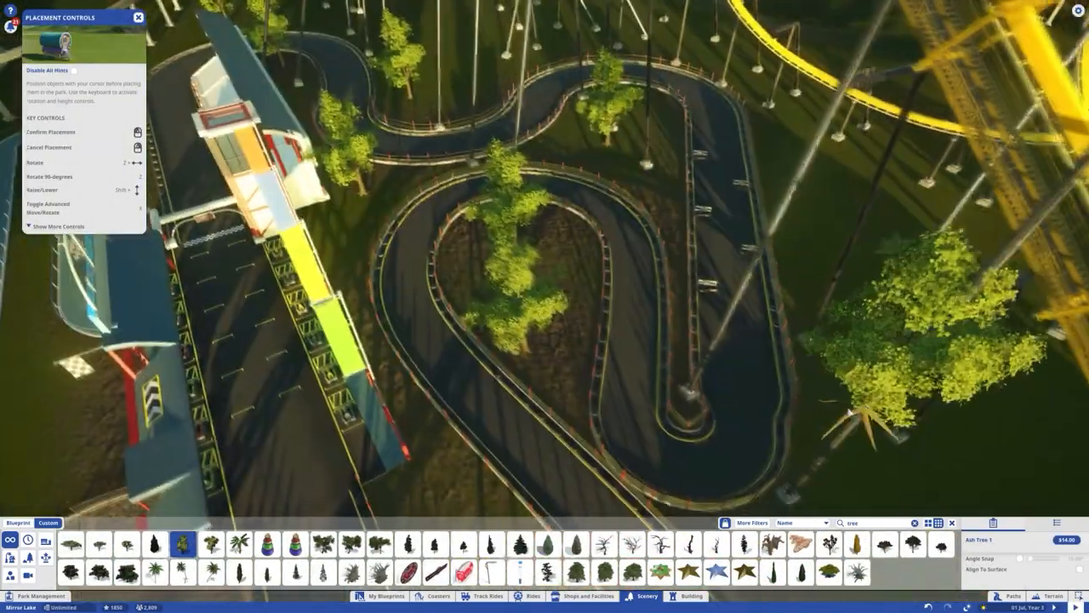
Step: Place large mossy boulders beside the go-kart track's bend to start the rock arch
click(210, 543)
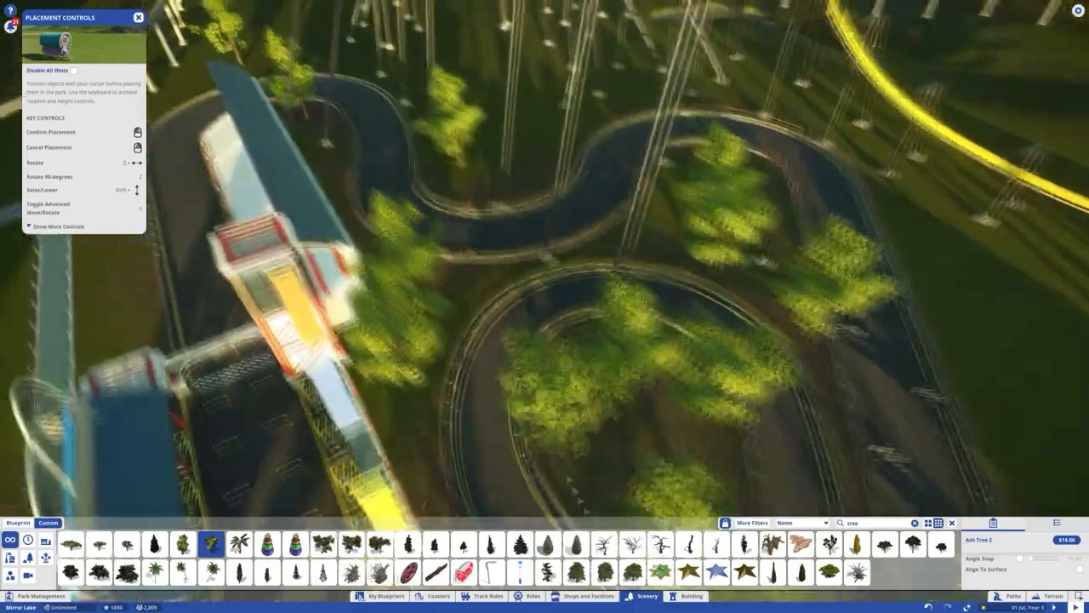
click(324, 545)
text(rock)
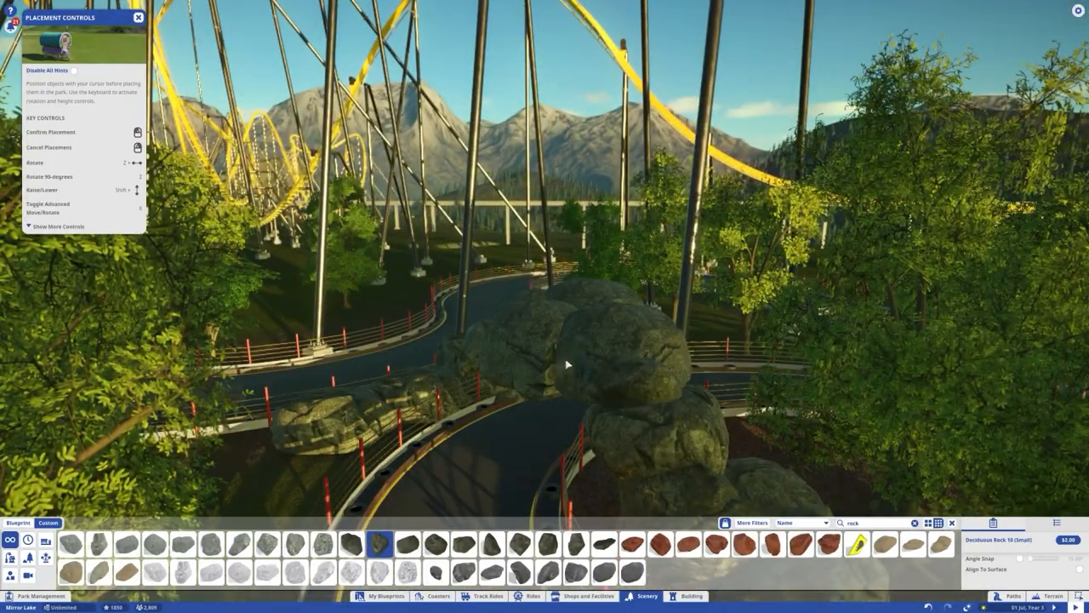
Step: Add a final rock to the bridge, then begin fitting a lattice girder on the rooftop under the red coaster
click(494, 548)
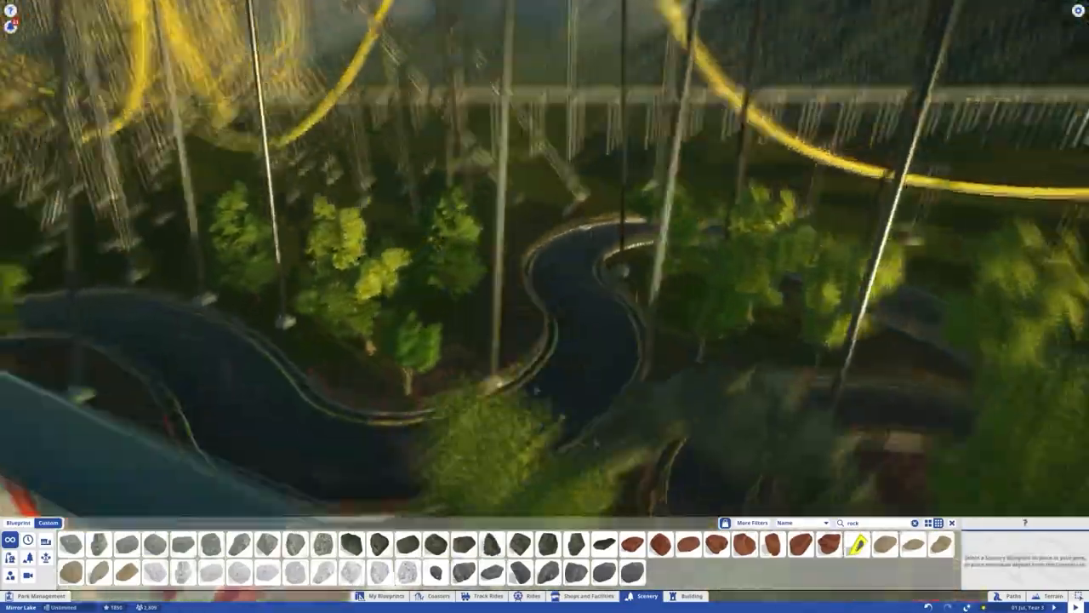
click(1052, 594)
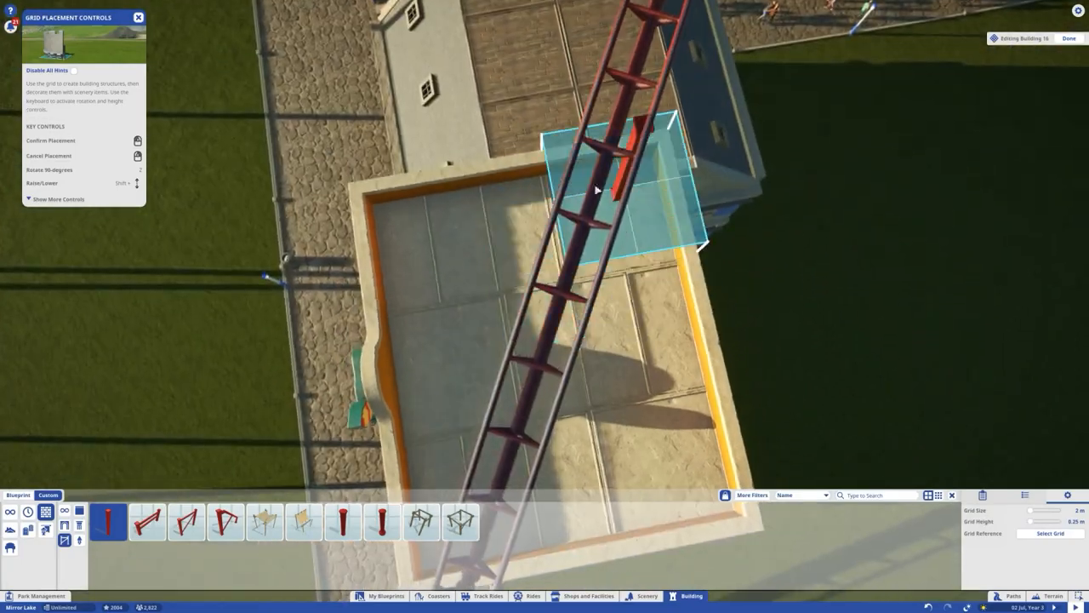
Step: Build a black scaffolding frame on the Hats shop roof reaching up to the red coaster track
click(166, 517)
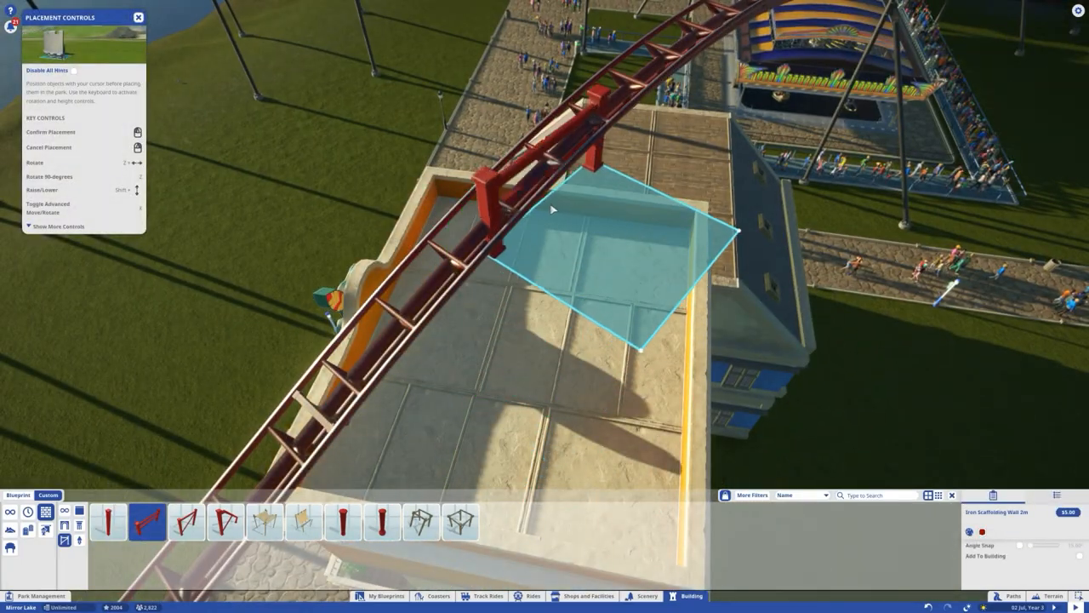
click(184, 527)
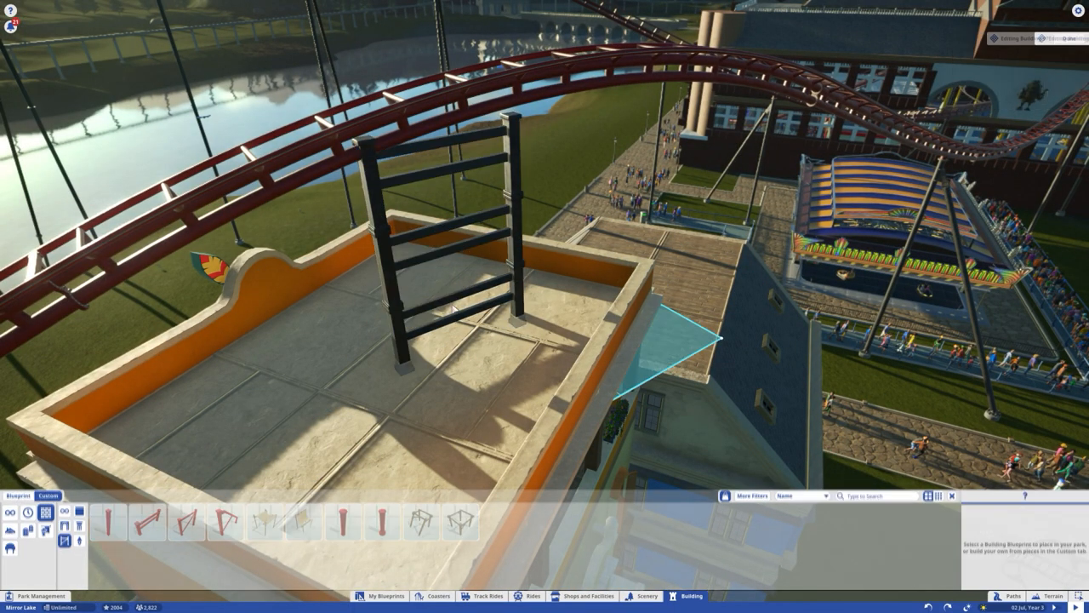
click(184, 538)
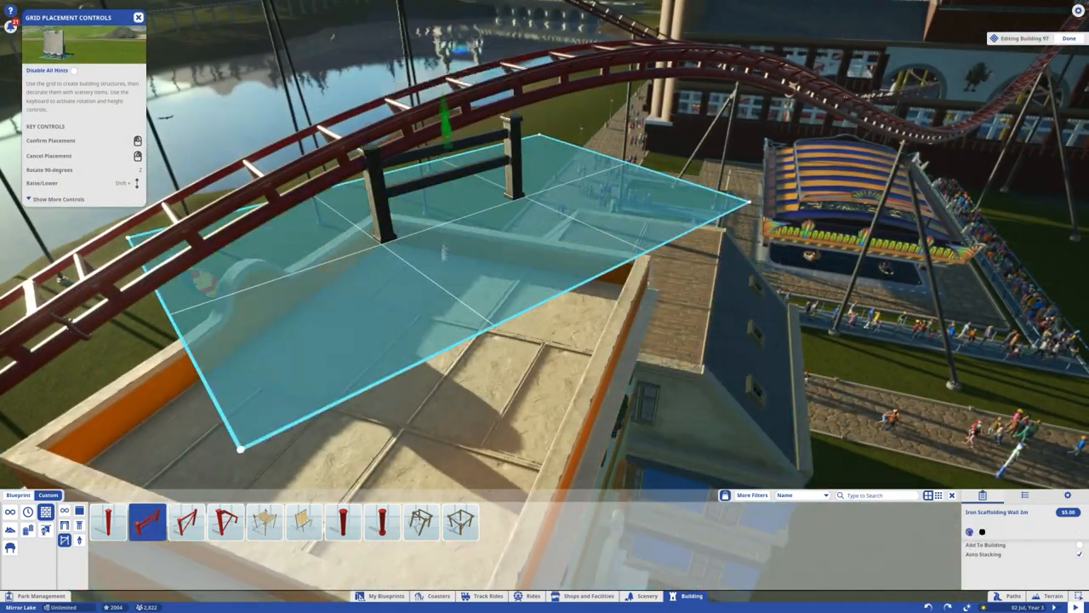
click(112, 524)
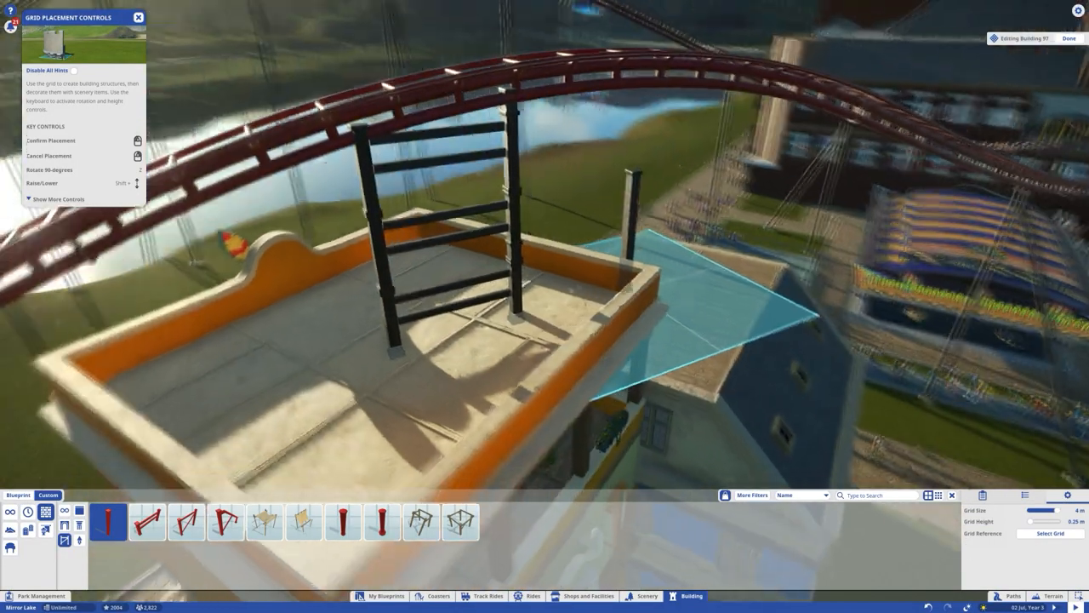
click(138, 17)
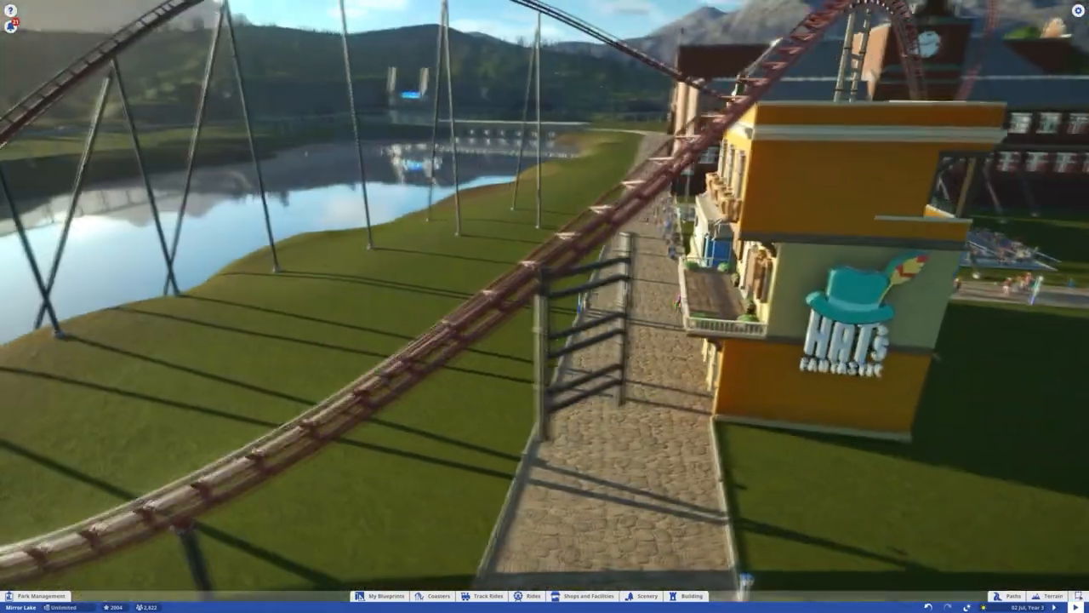
Step: Stack scaffolding walls from the cobbled path beside the Hats shop up to the red coaster track
click(691, 595)
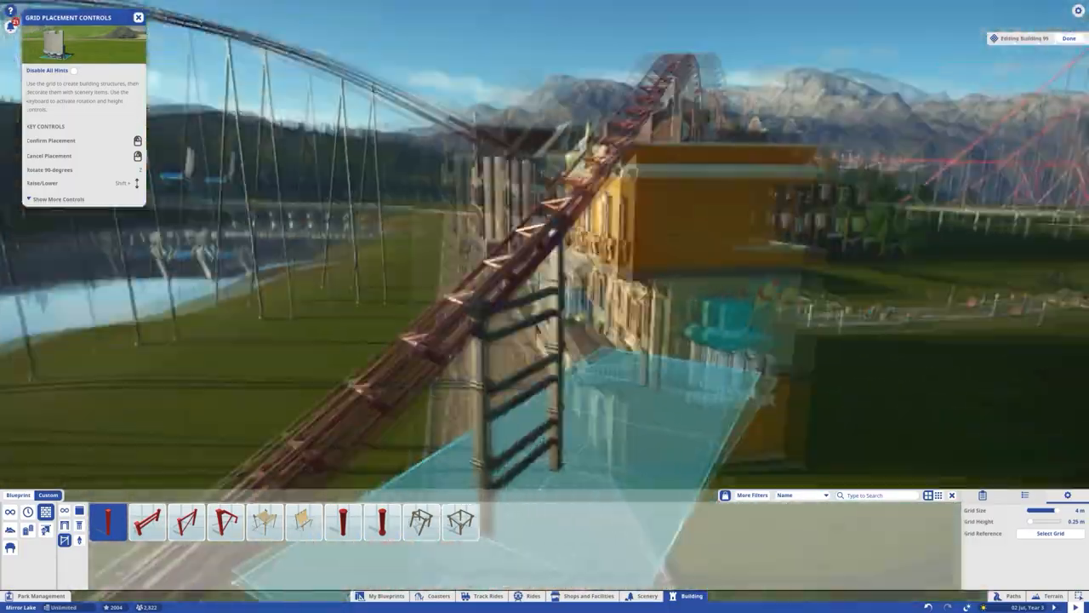
click(147, 526)
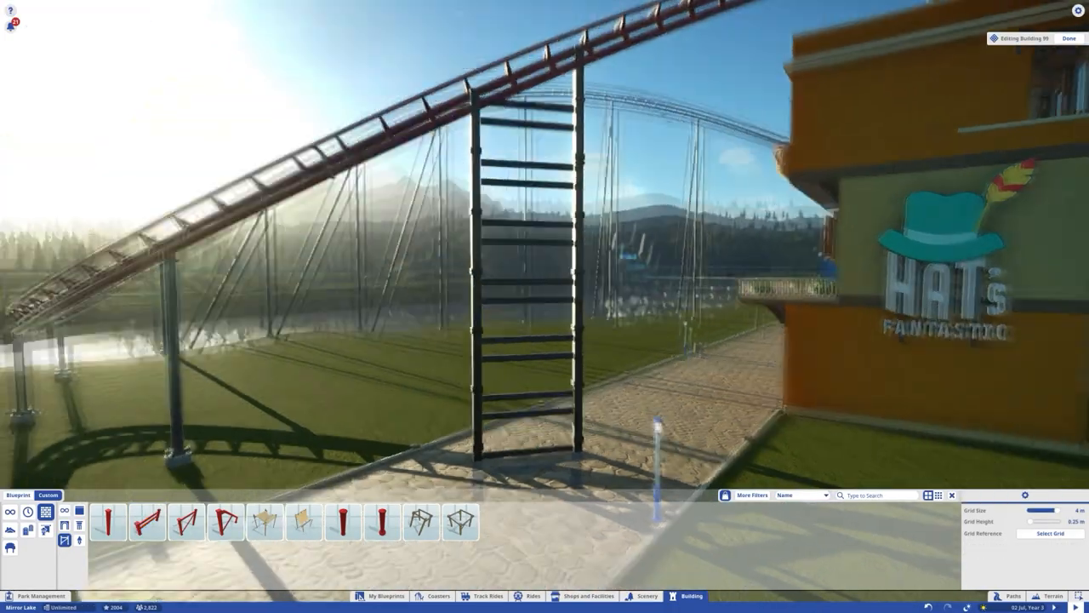
click(127, 526)
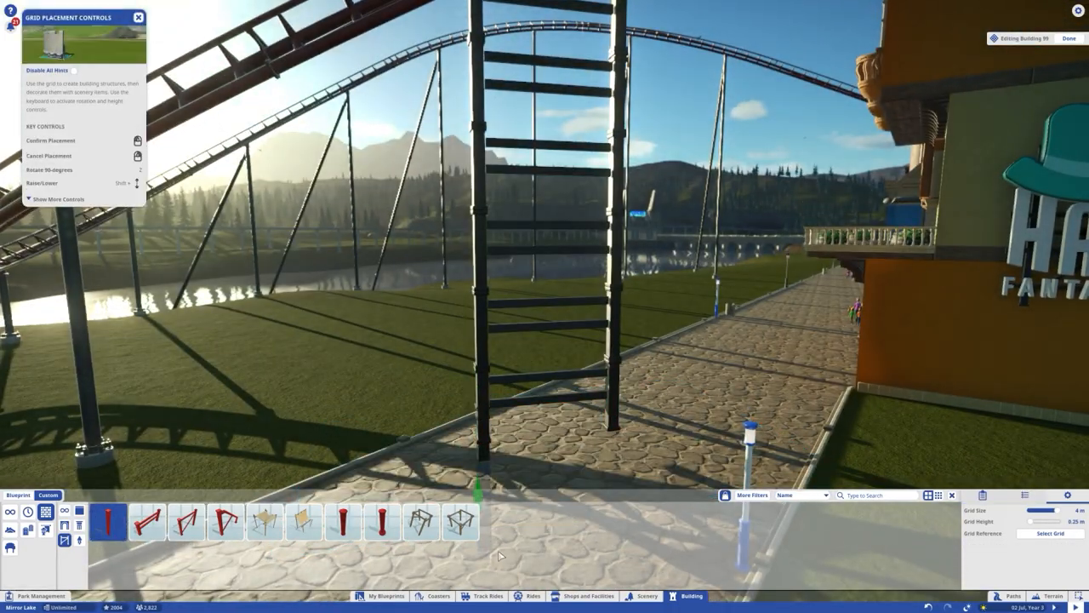
click(153, 528)
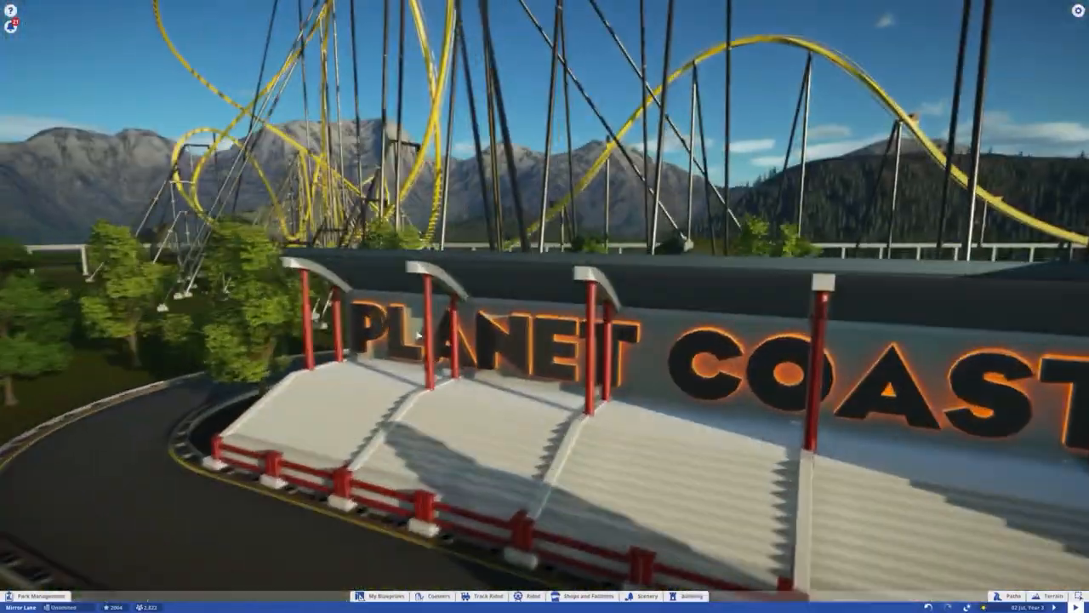
Step: Move to the Lake Raceway go-kart station and reopen the building scaffolding catalogue
click(695, 596)
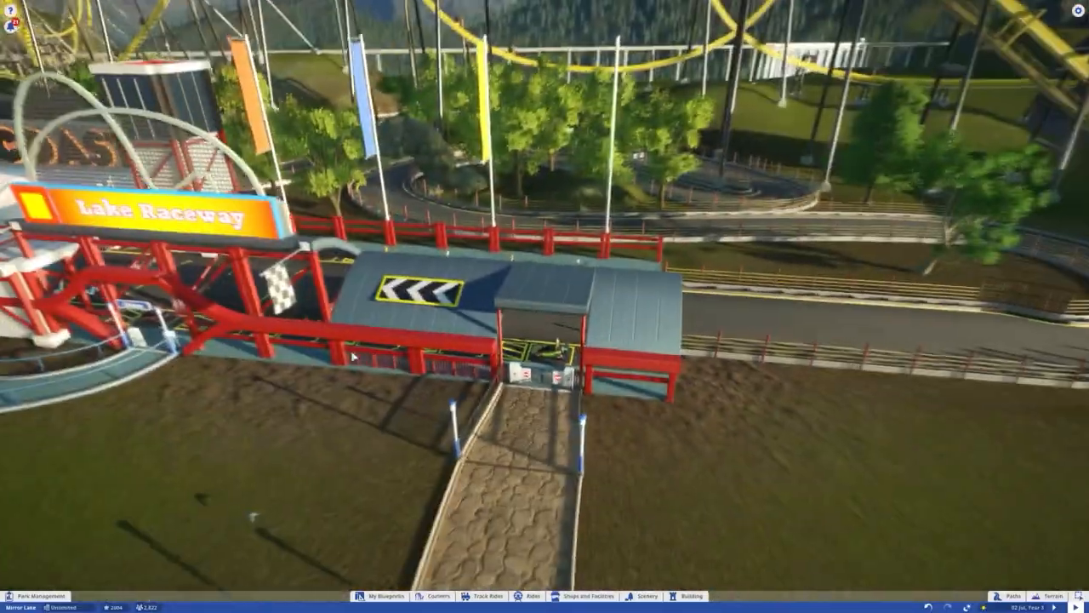
click(688, 594)
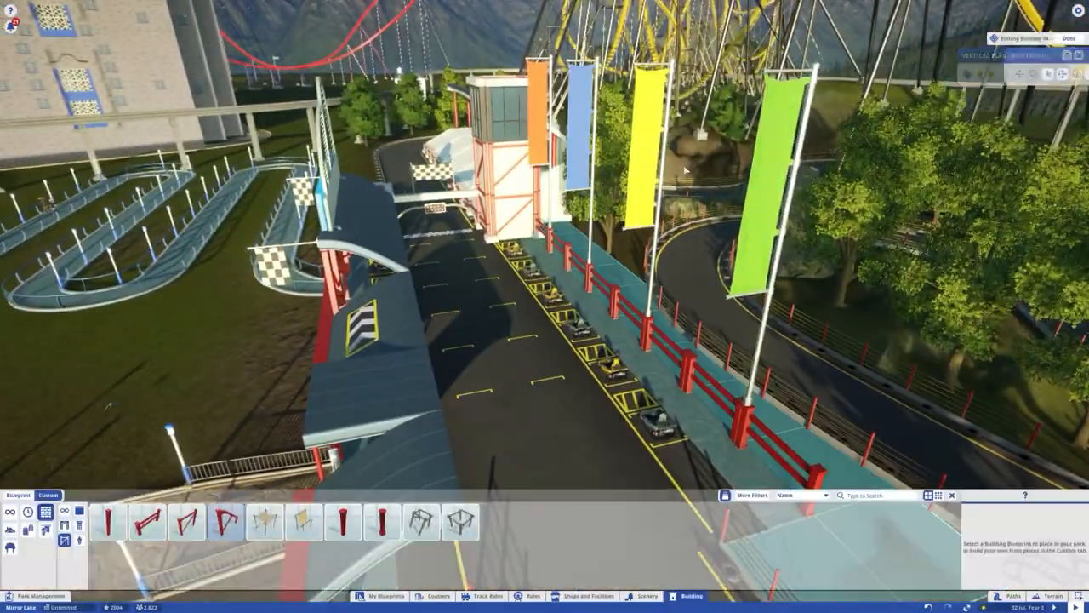